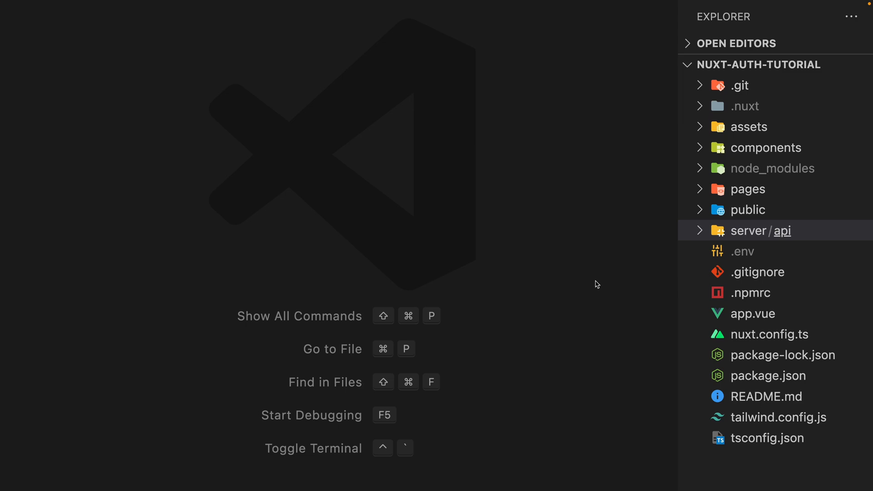
mouse_move(618, 243)
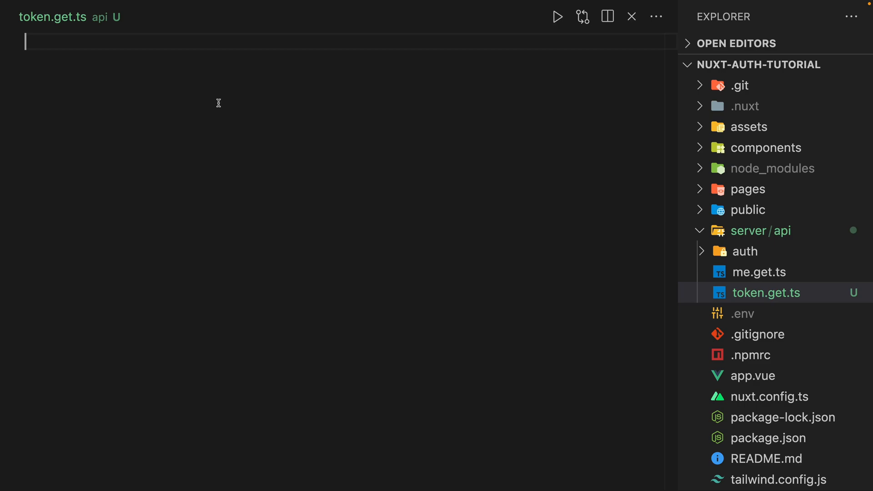
Step: Write token.get.ts: import getToken from '#auth' and export eventHandler(event => getToken({ event }))
text(import {})
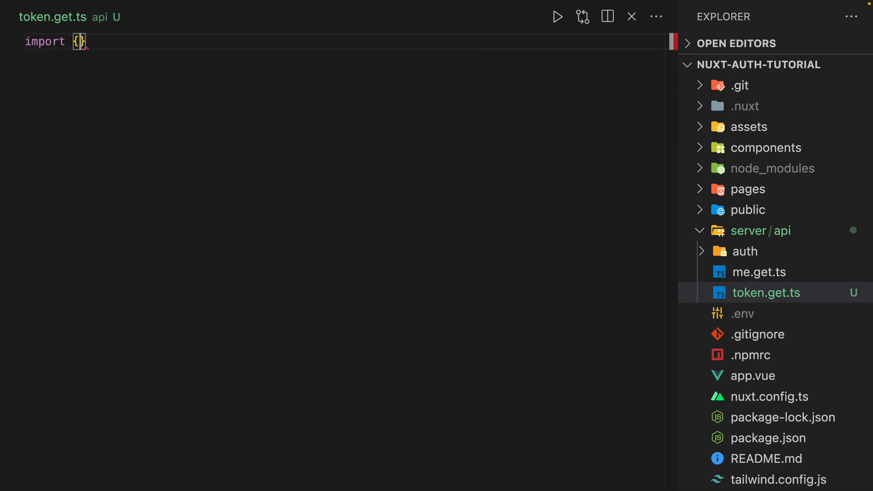
text(getToken)
text(export)
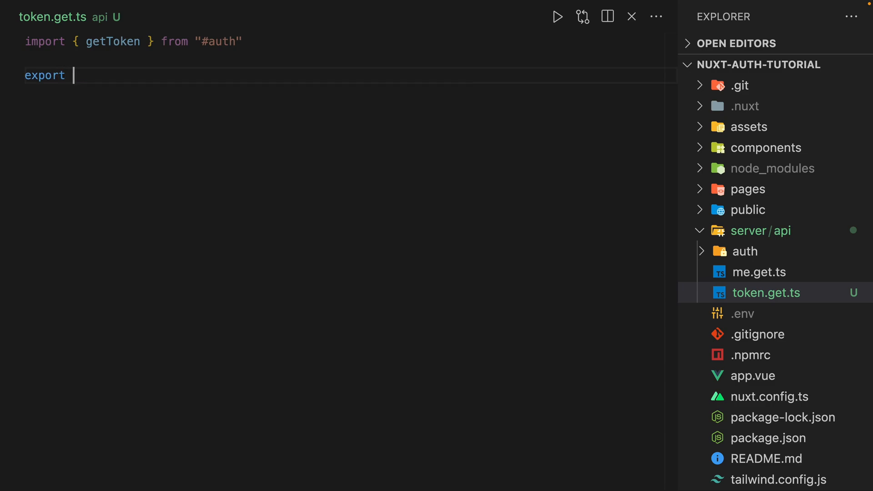
text(default e)
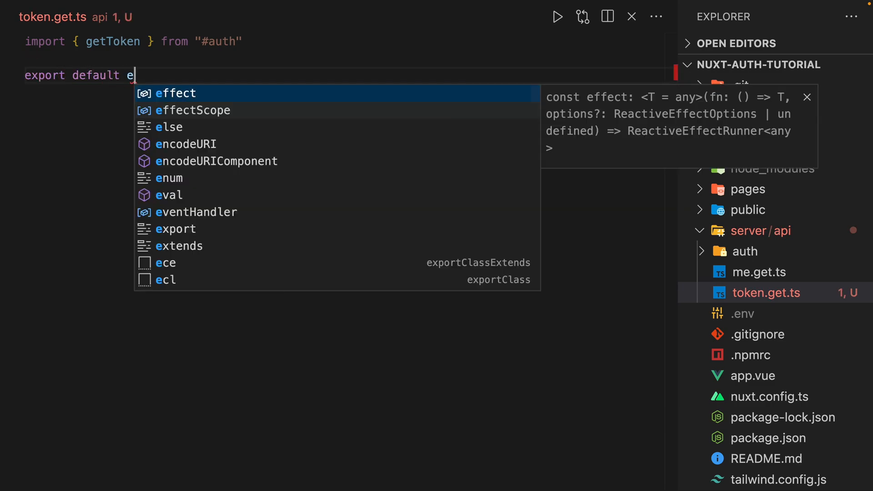
click(197, 212)
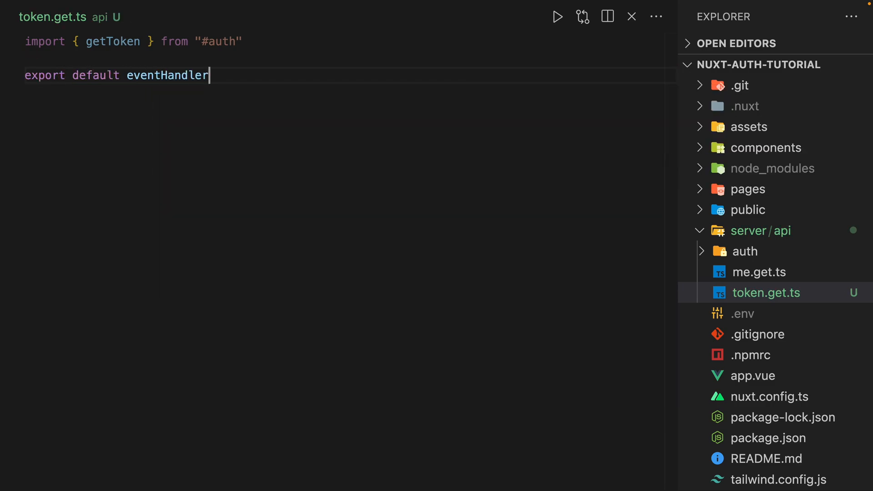
text((event =)
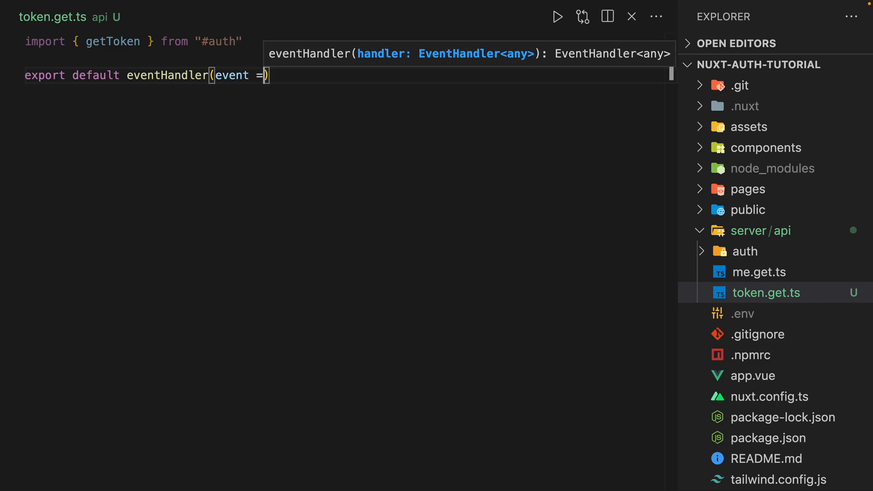
text(=> getToken({ event)
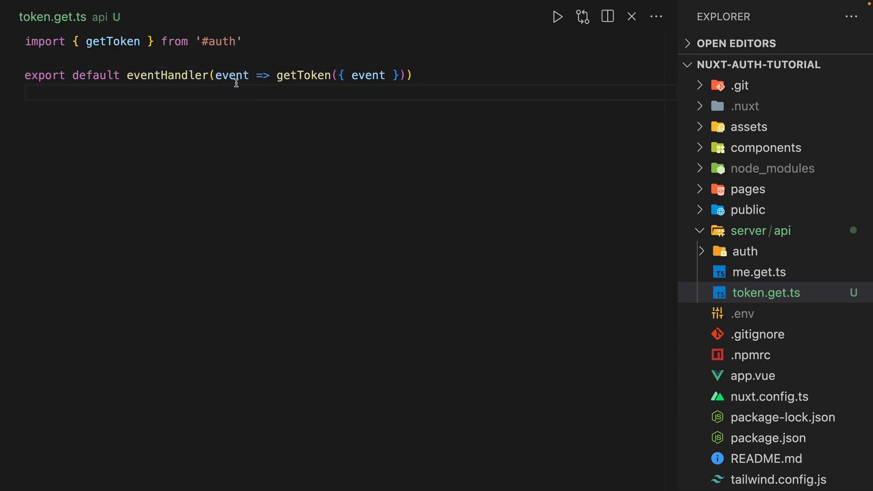
mouse_move(233, 75)
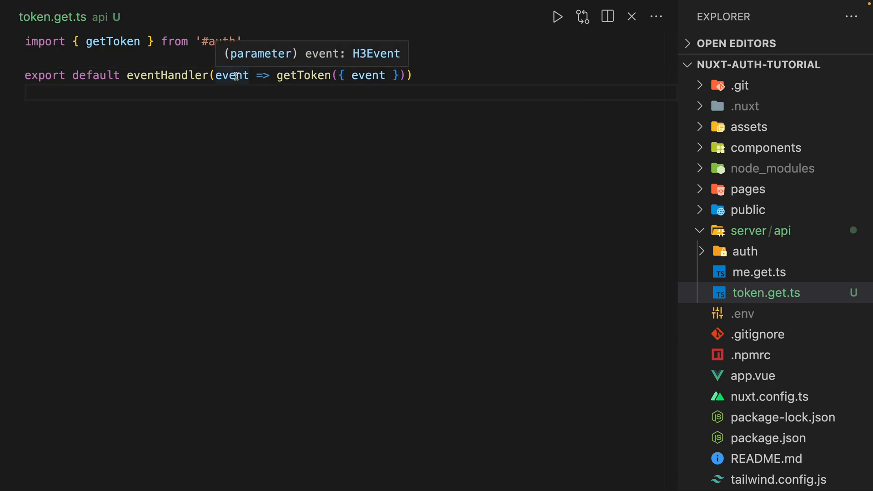
mouse_move(129, 56)
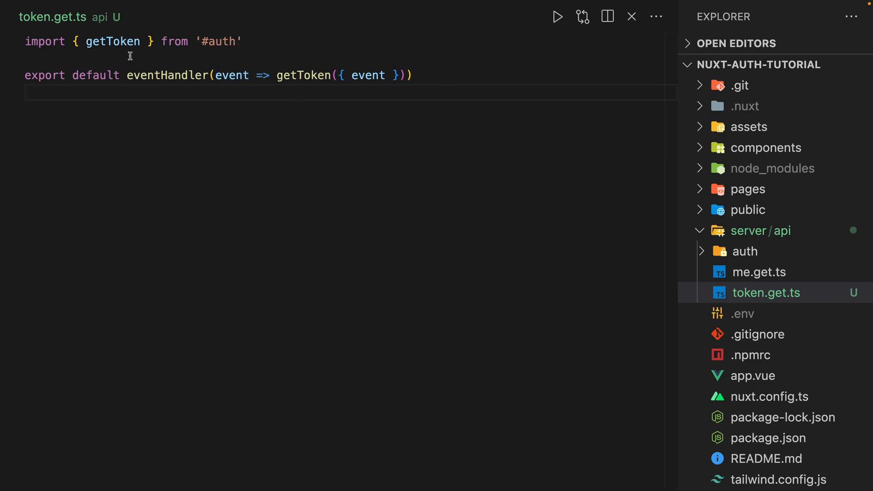
mouse_move(233, 75)
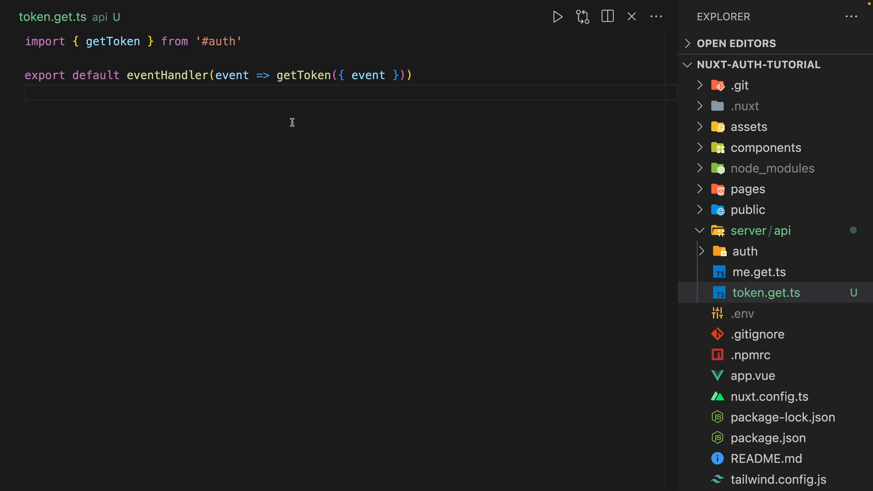
mouse_move(295, 119)
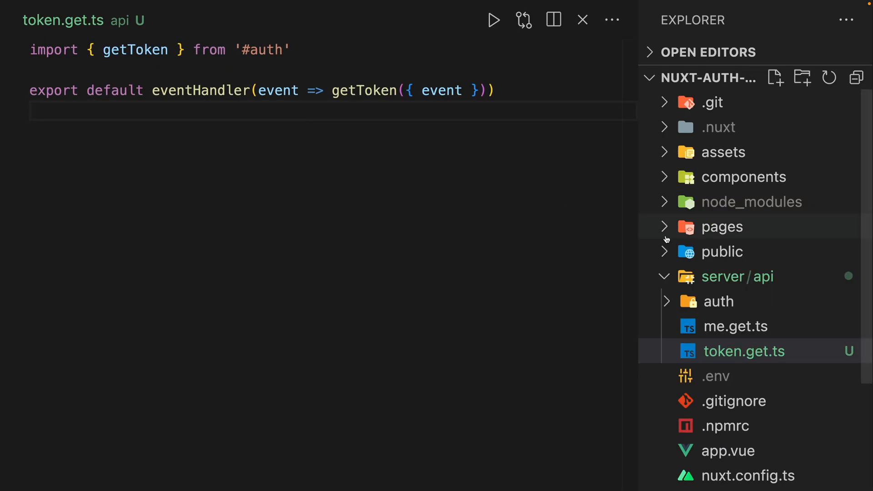
mouse_move(722, 251)
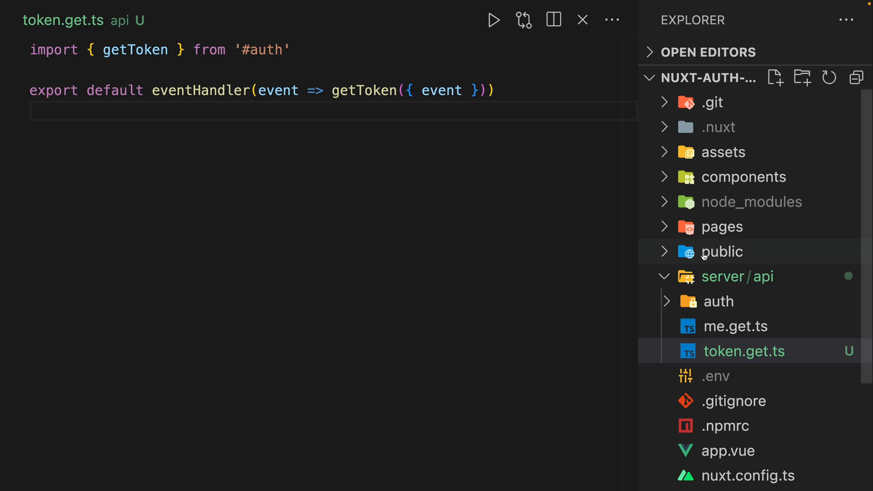
Step: Create pages/token.vue with an empty <script setup lang="ts"> block and a template holding an empty div
click(722, 226)
text(token.v)
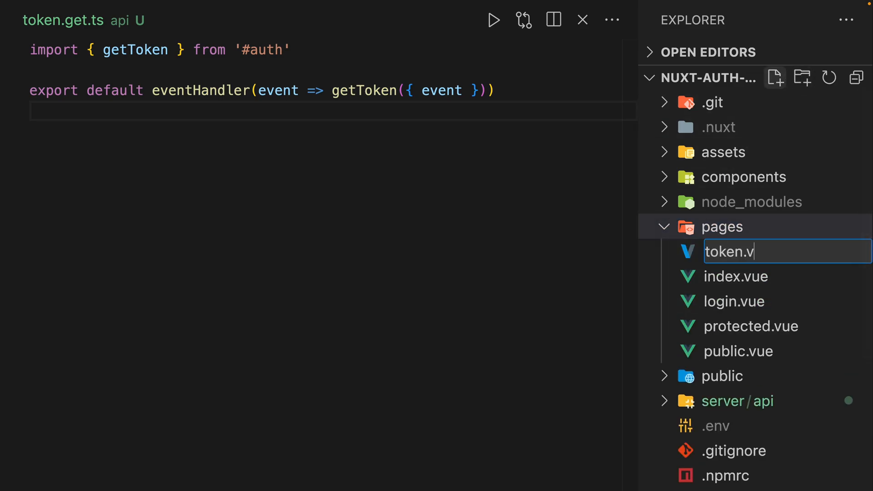
key(Enter)
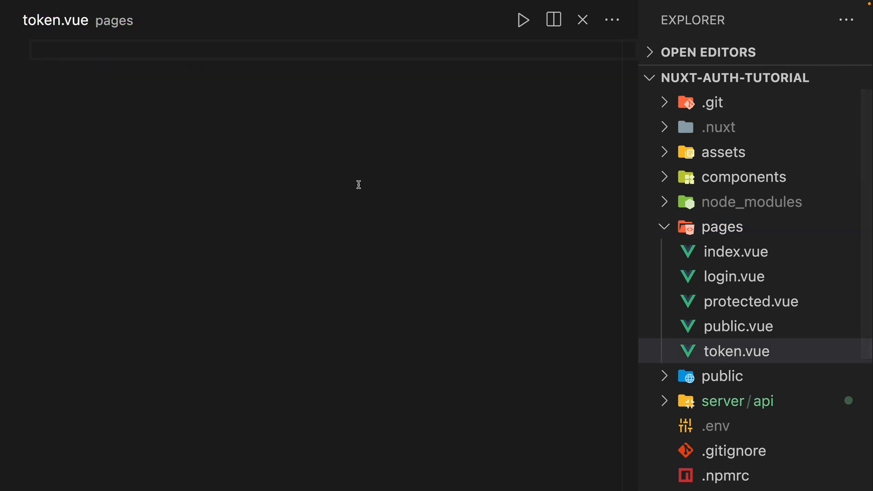
text(<script setup lang="ts">)
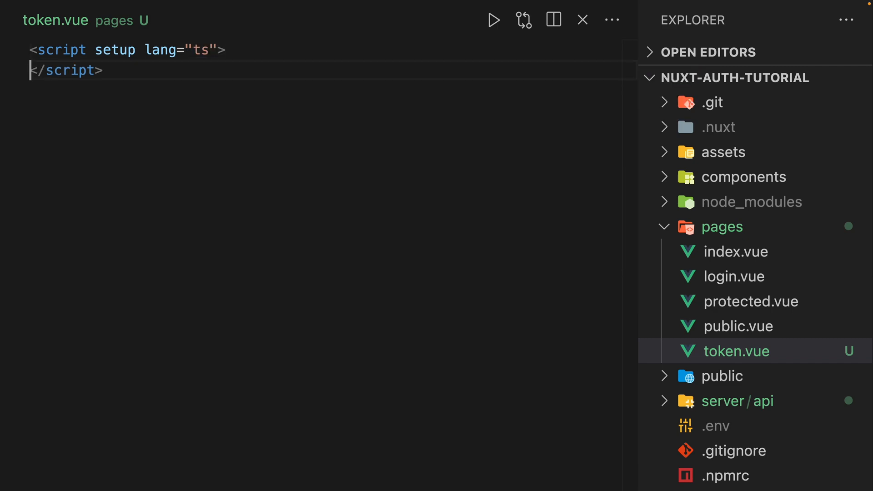
key(Enter)
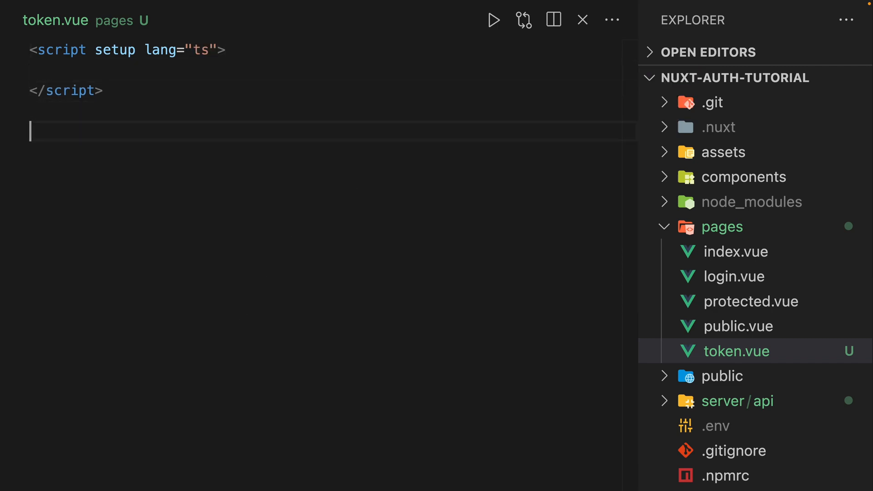
text(<div></div>)
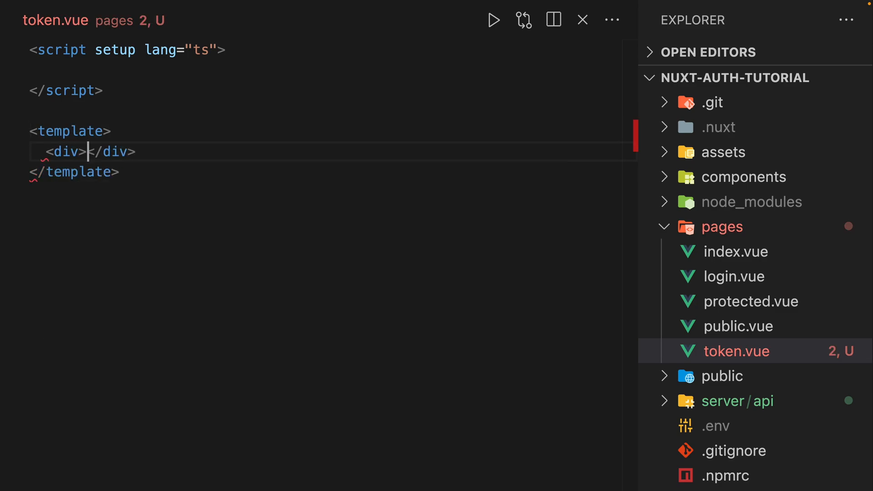
Step: Declare headers = useRequestHeaders(['cookie']) as HeadersInit in token.vue's script block
text({{ }})
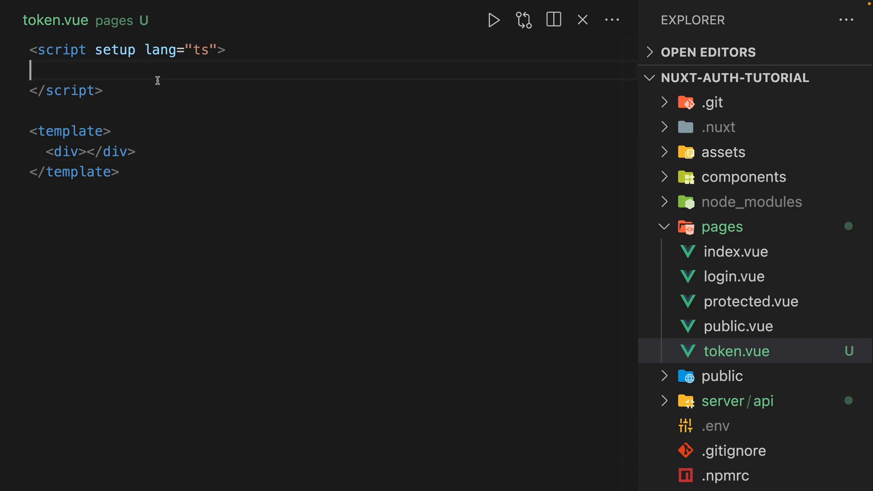
text(const h)
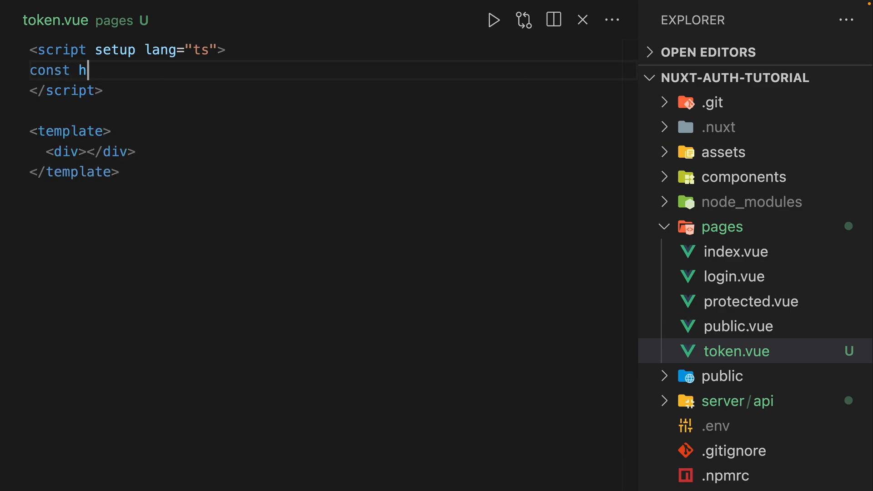
text(eaders = use)
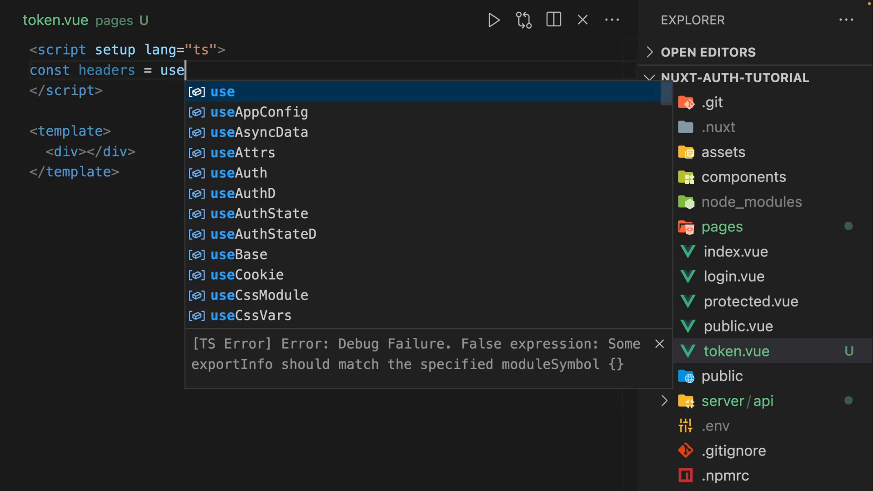
text(RequestHeaders([')
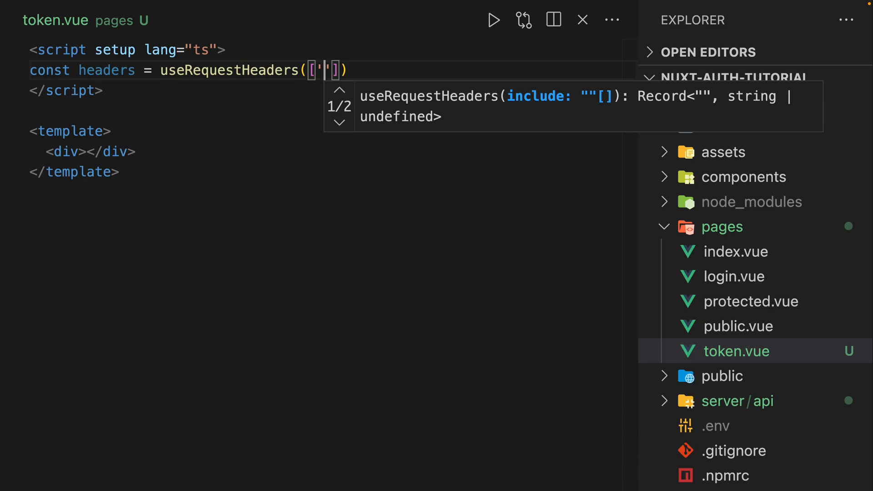
text(cookie)
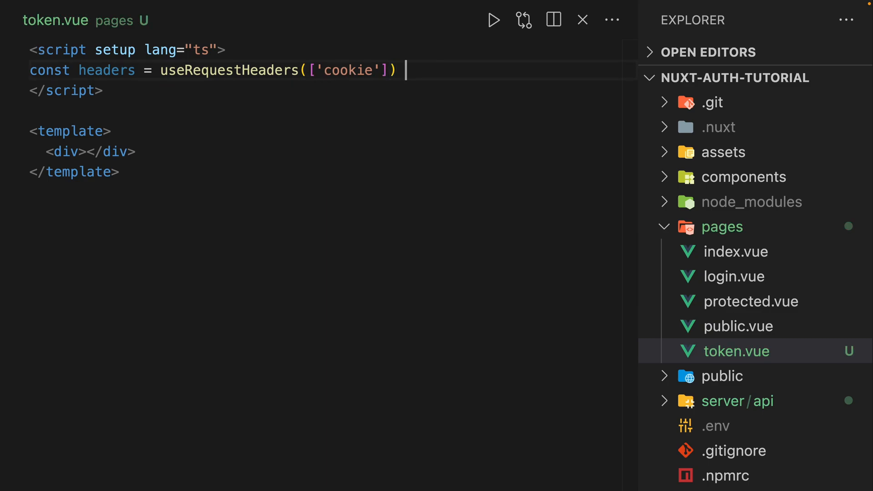
text(as HeadersInit)
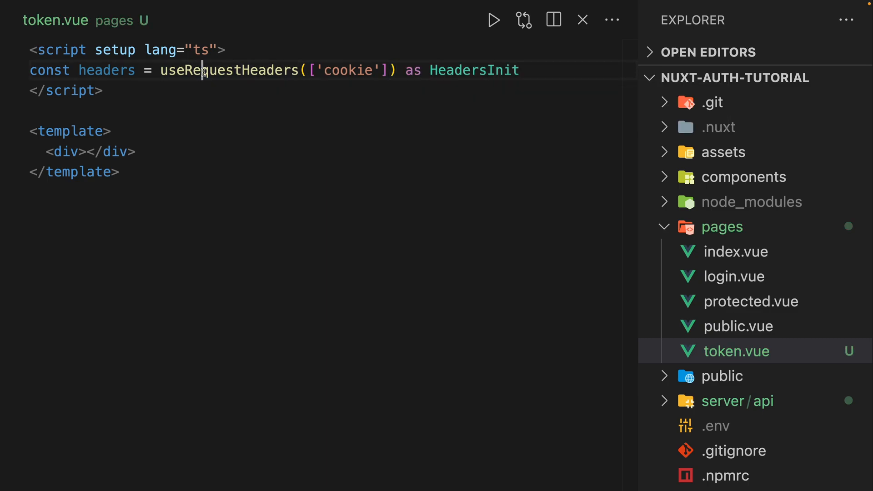
double_click(348, 70)
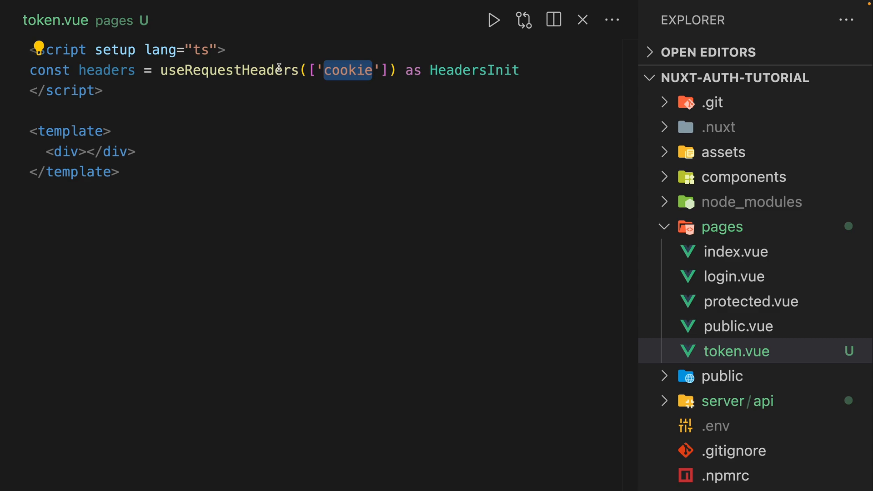
key(enter)
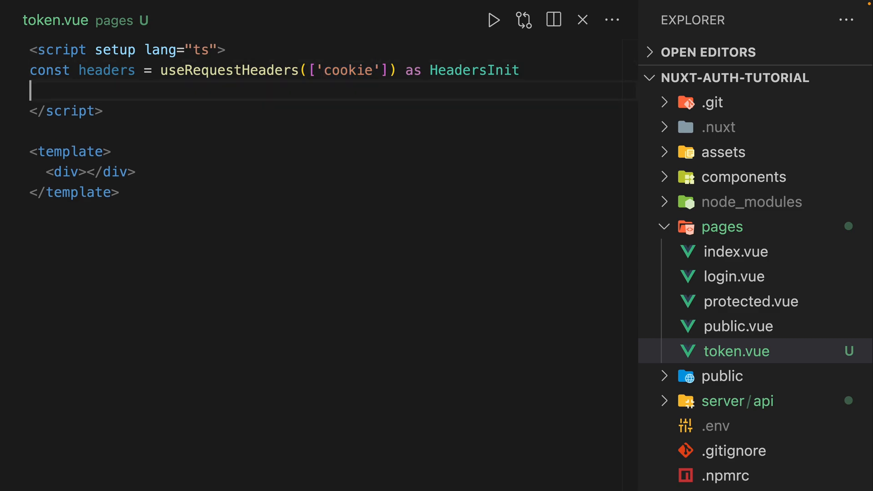
Step: Fetch '/api/token' with { headers } via useFetch into token, and render {{ token }} in the template
text(const { dat })
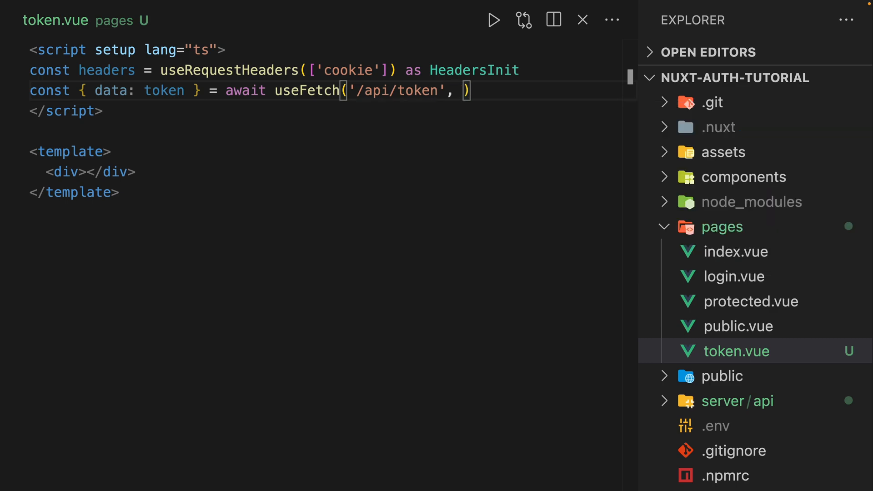
text({h})
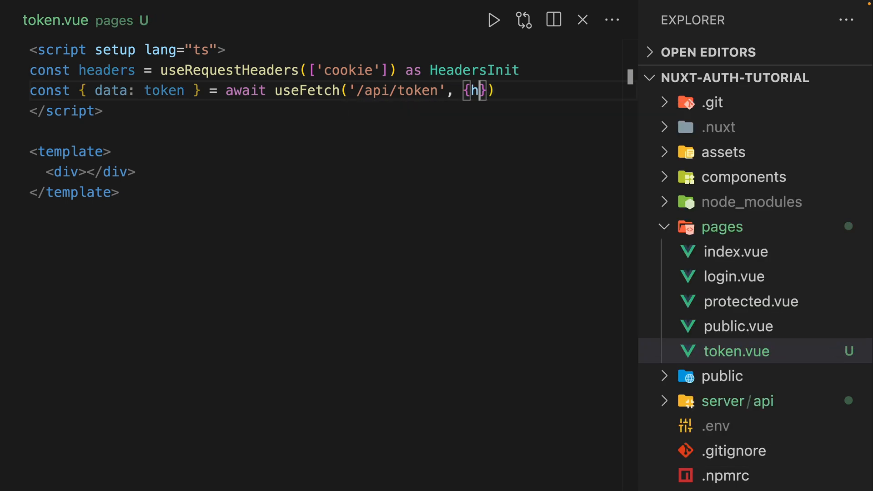
text(eaders)
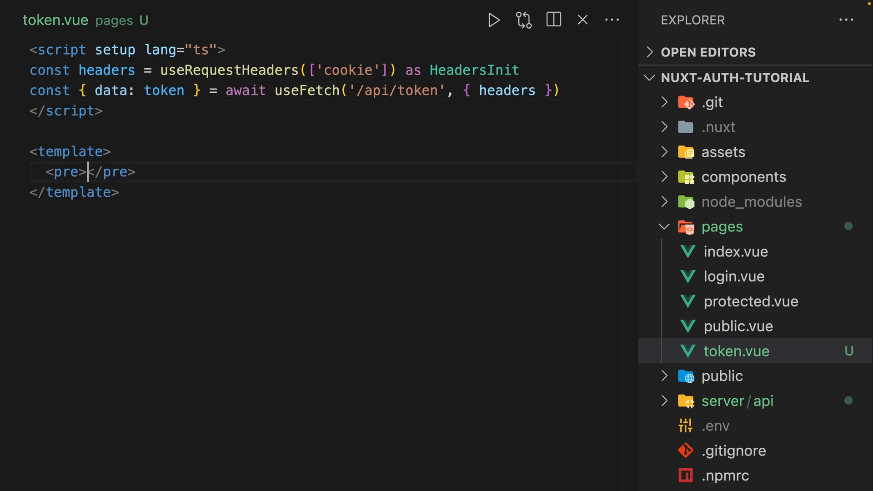
text({{ toke)
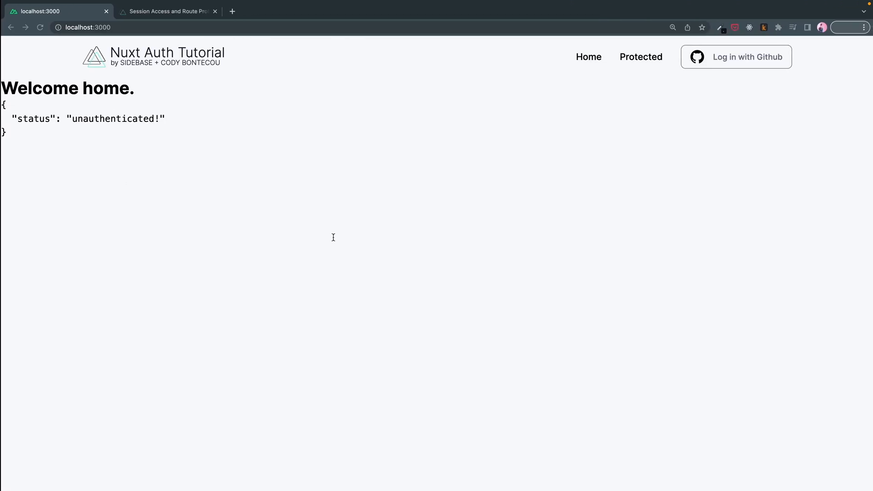
Step: Visit localhost:3000/token in Chrome and land on the sign-in form
click(87, 28)
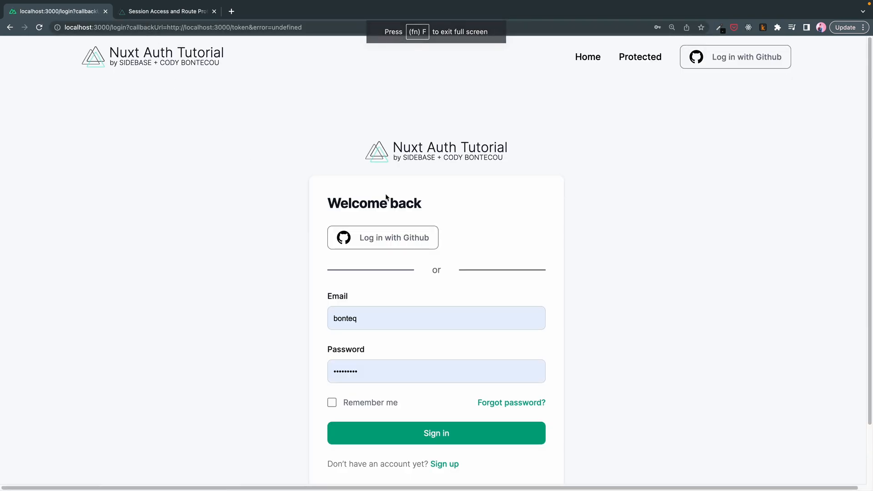
mouse_move(383, 238)
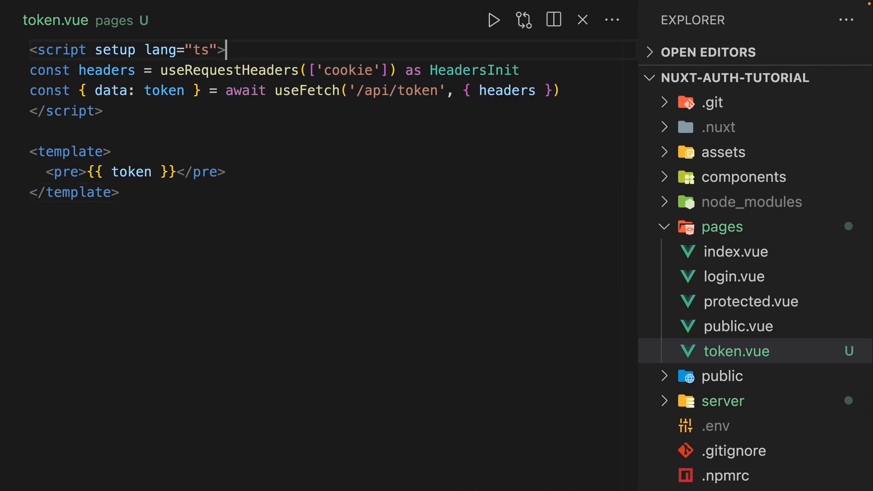
Step: Add definePageMeta({ auth: false }) to token.vue's script setup block
text(define)
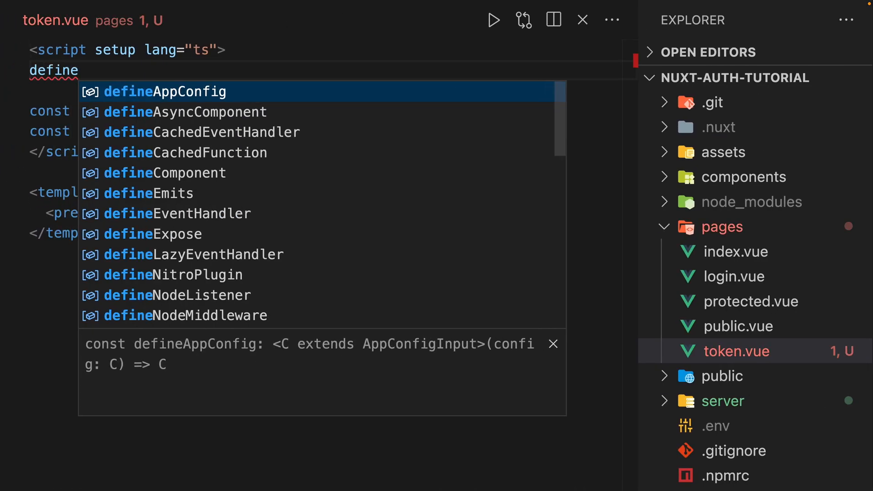
text(PageMeta()
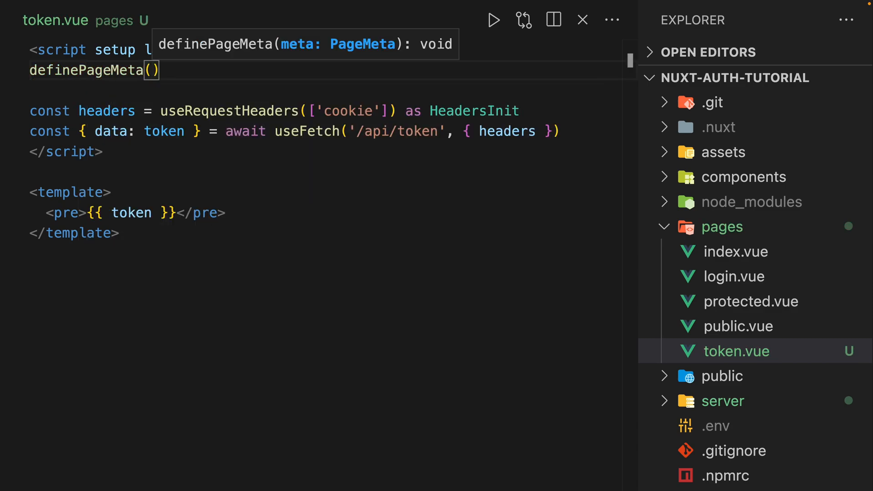
text({auth})
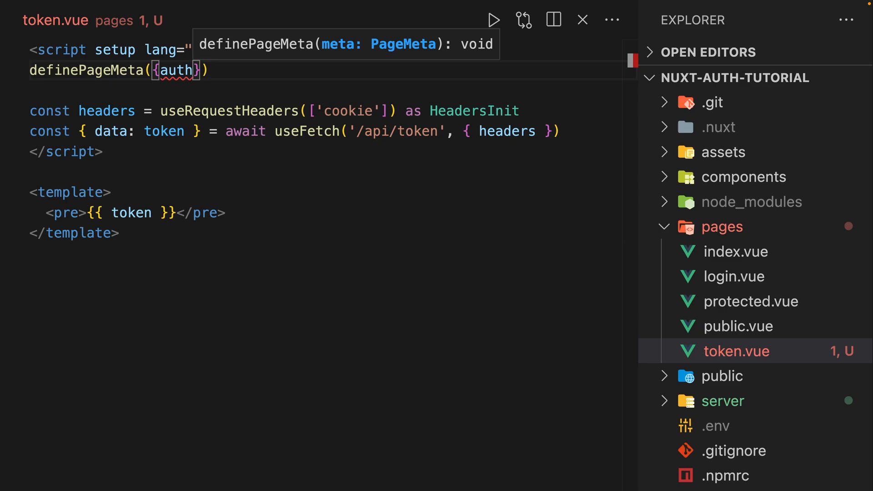
text(: false)
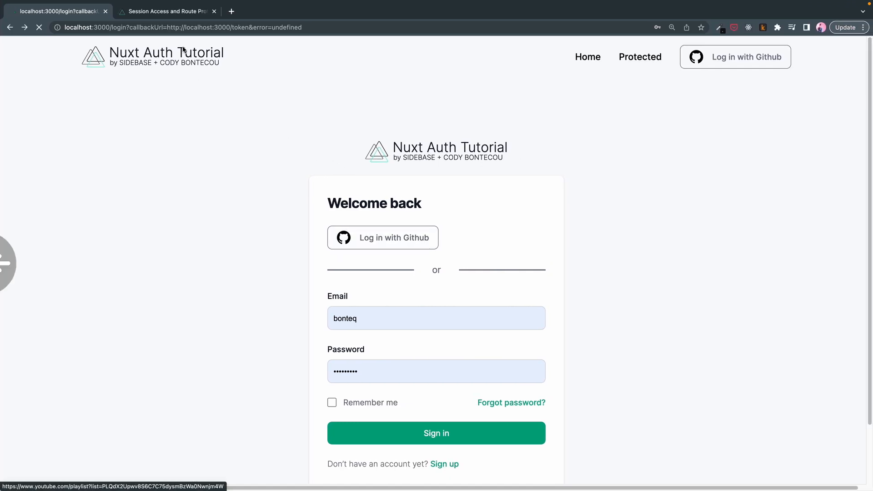
Step: Reload localhost:3000/token in Chrome and confirm it opens without a login redirect
click(436, 432)
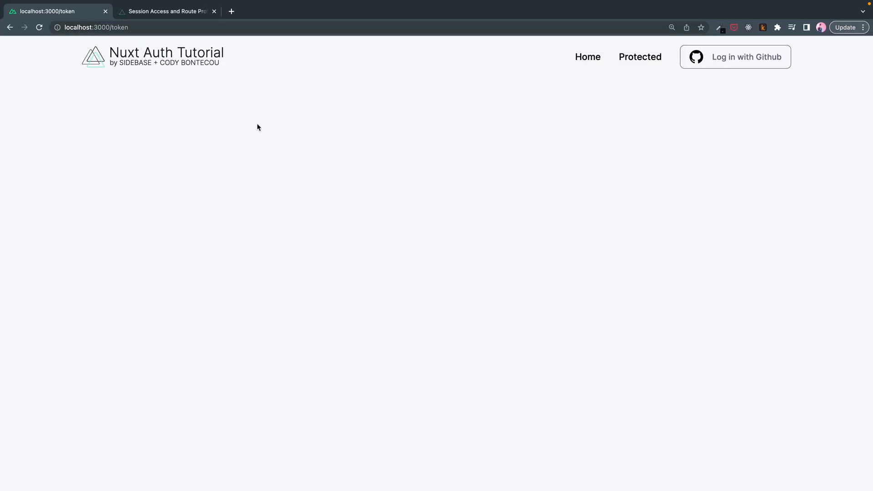
key(F12)
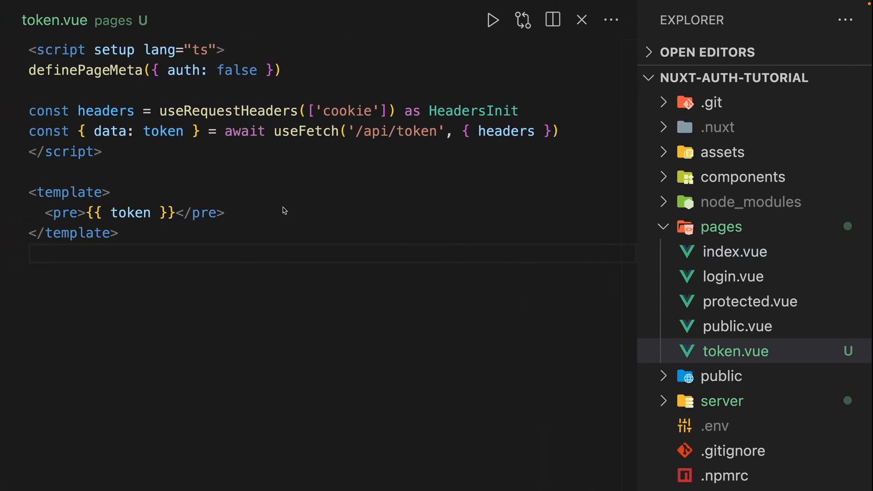
Step: Change the template to {{ token || 'No token present, are you logged in?' }}
double_click(131, 213)
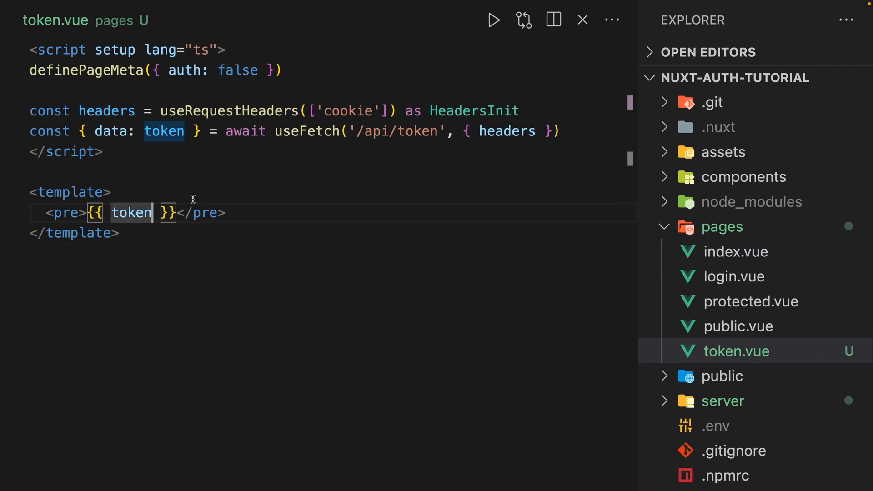
text(||)
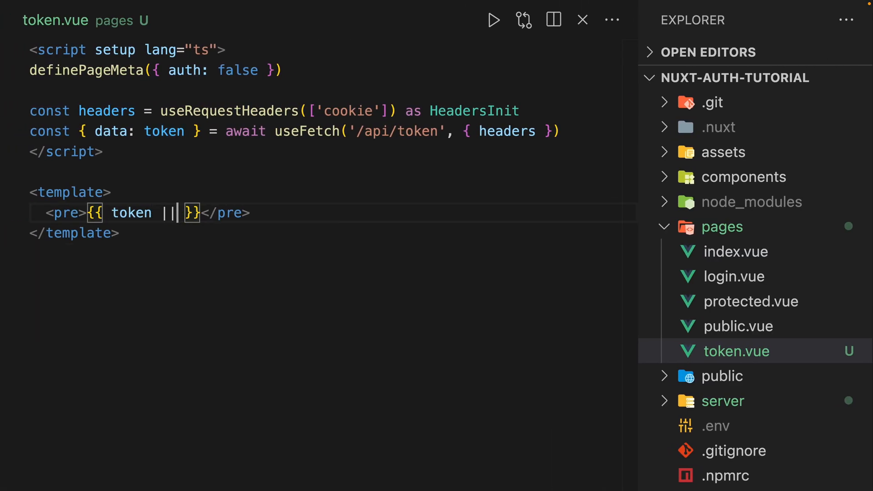
text('No toke')
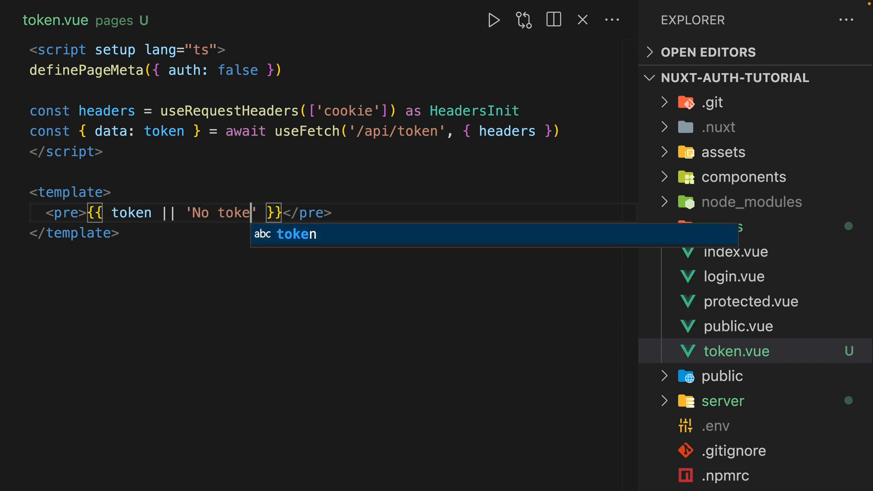
text(n present, are you l)
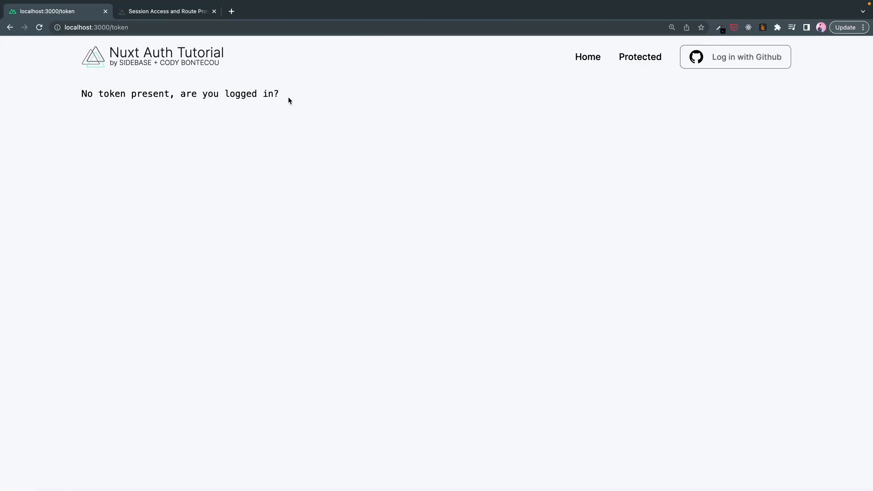
mouse_move(702, 66)
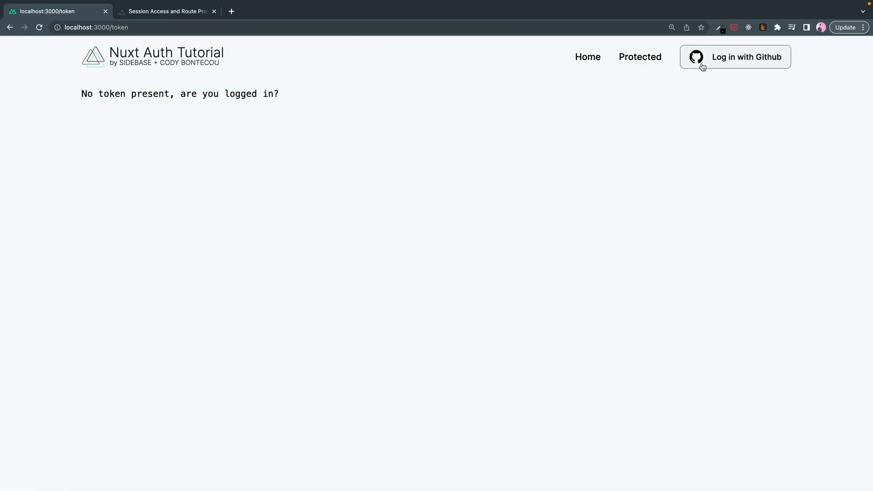
Step: Log in with GitHub to show the JWT JSON on /token, then close the other tutorial tab
click(747, 57)
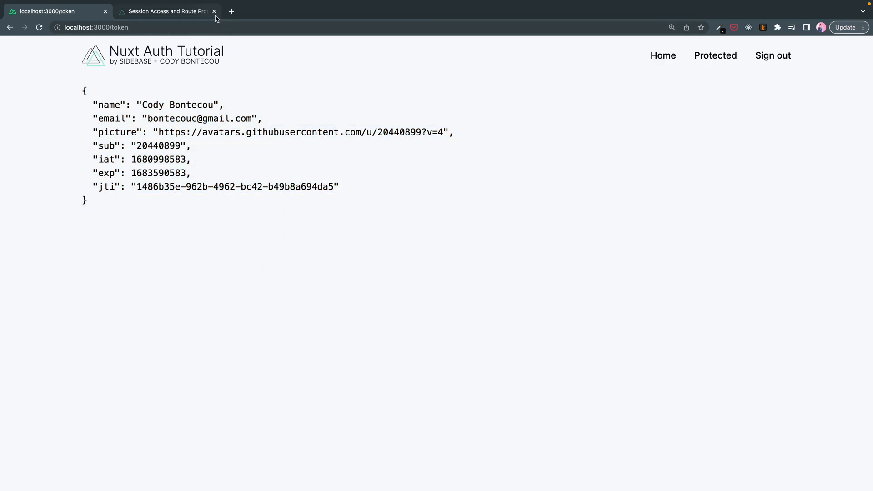
click(214, 11)
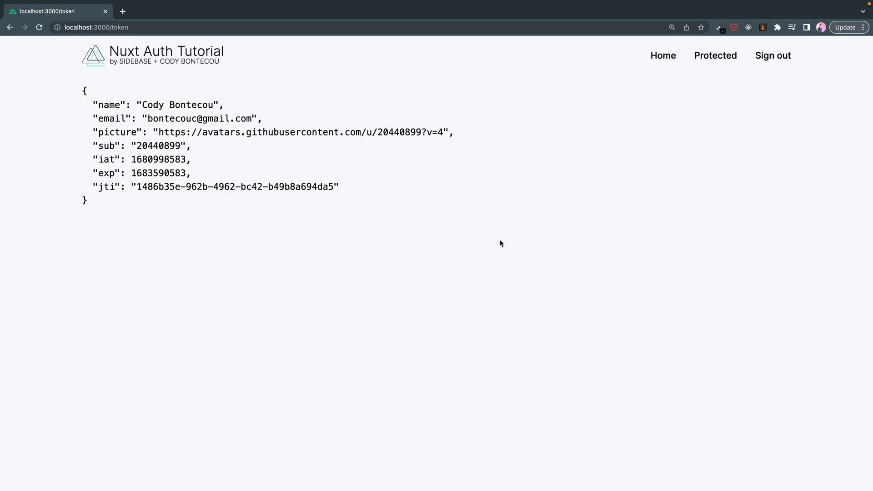